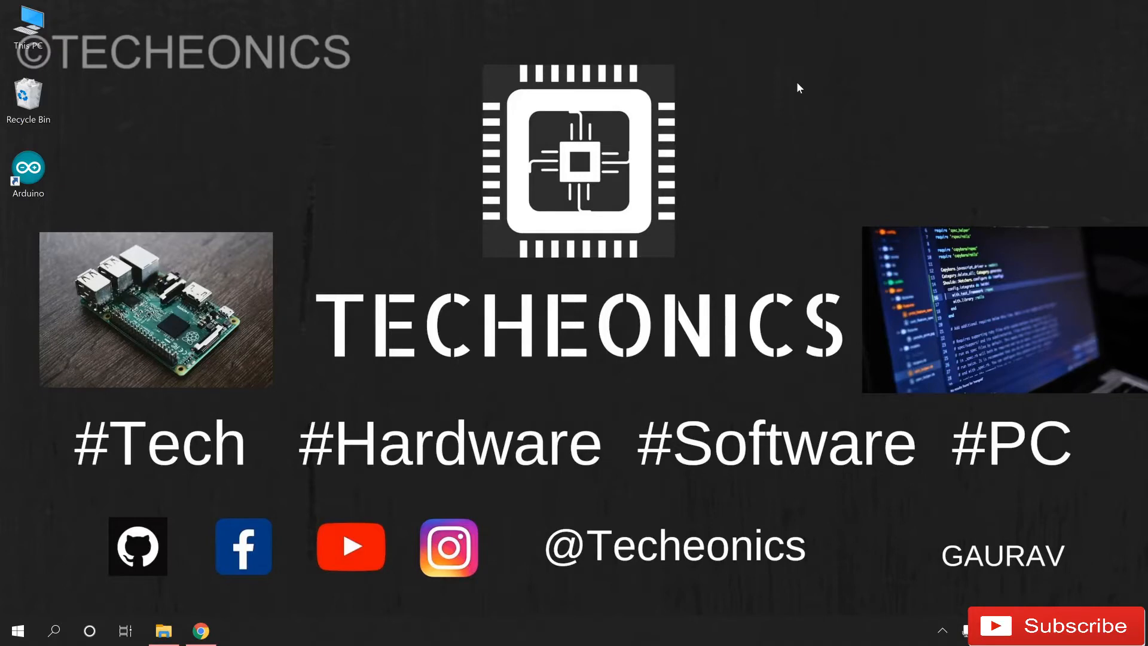
mouse_move(387, 580)
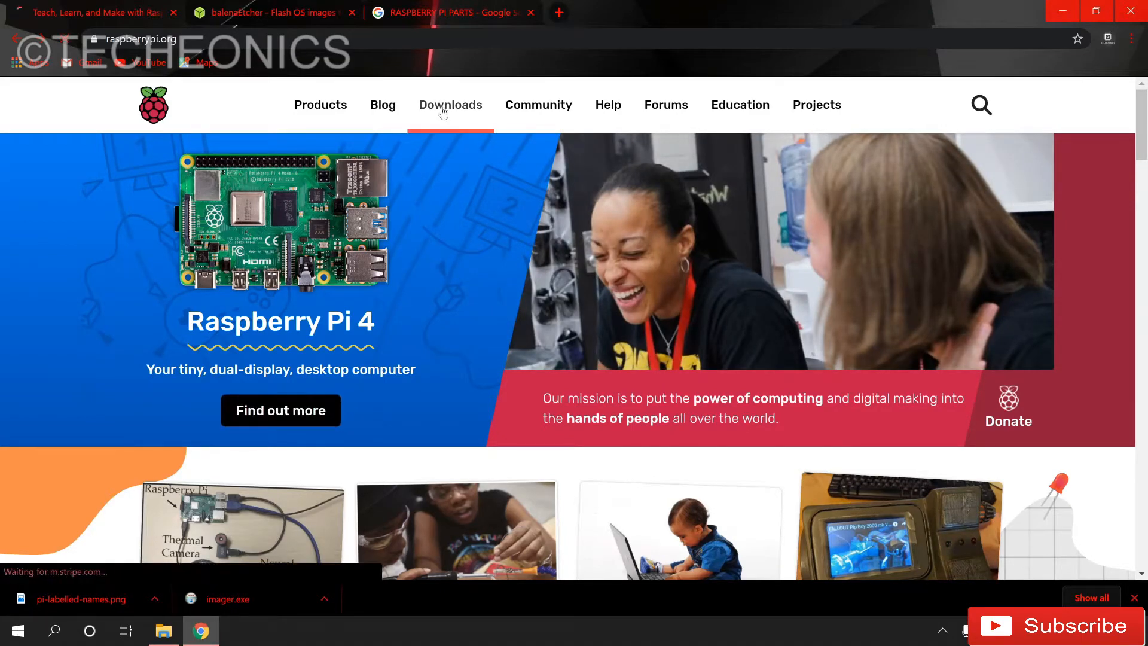
- Download the Raspbian Buster with desktop and recommended software ZIP from raspberrypi.org Downloads
click(450, 105)
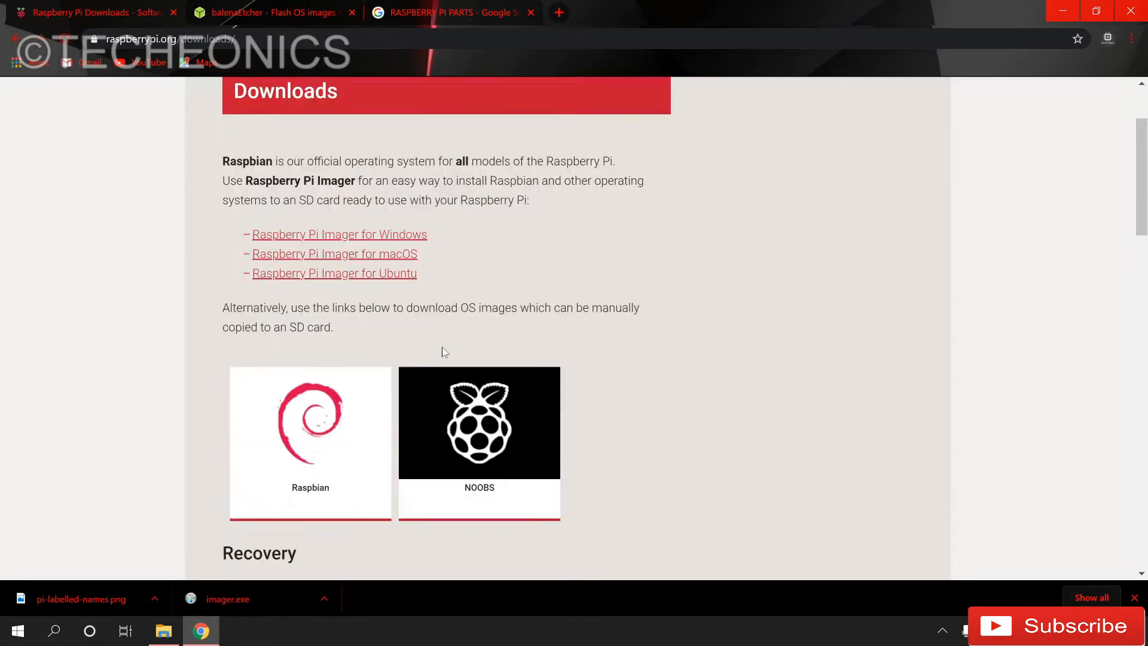
scroll(down, 3)
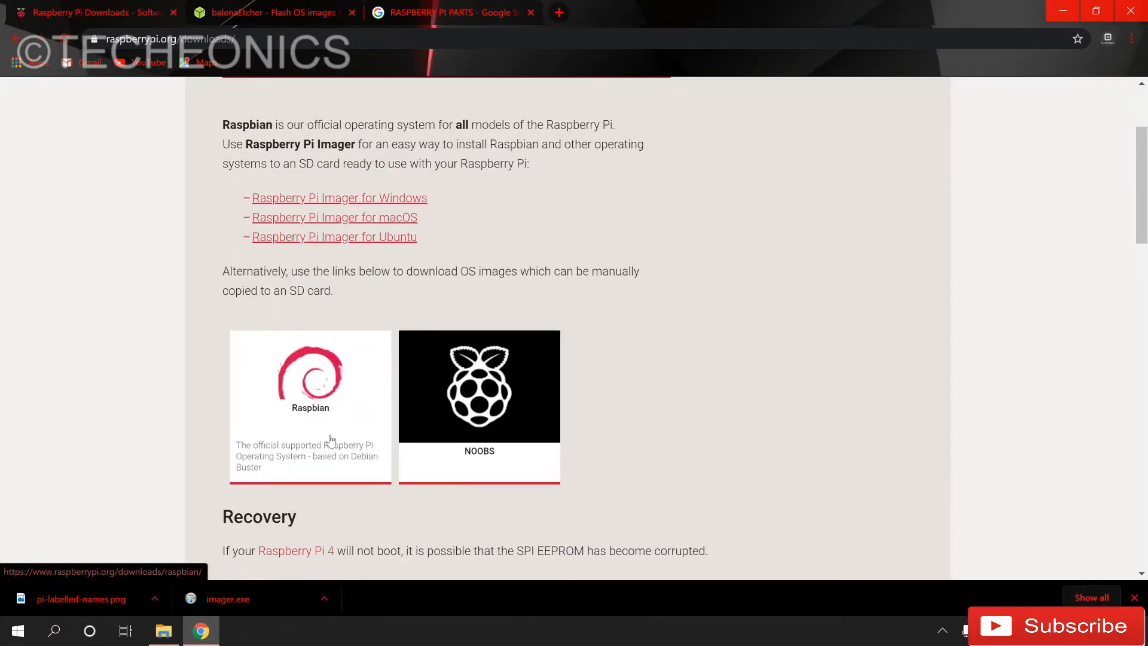
click(310, 377)
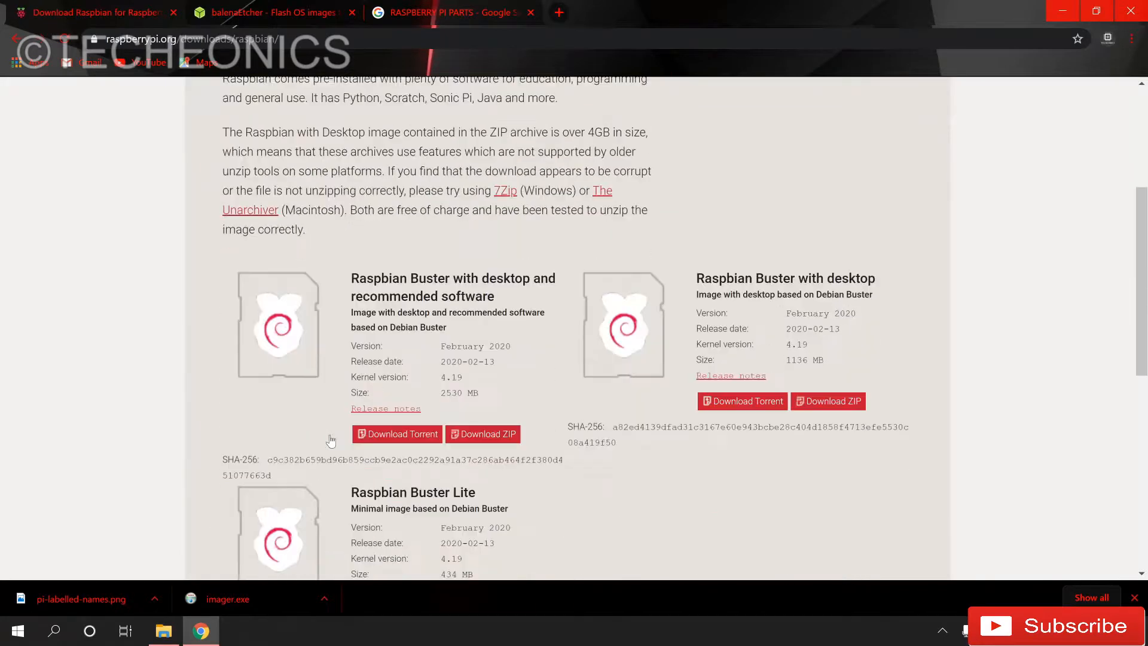
scroll(down, 3)
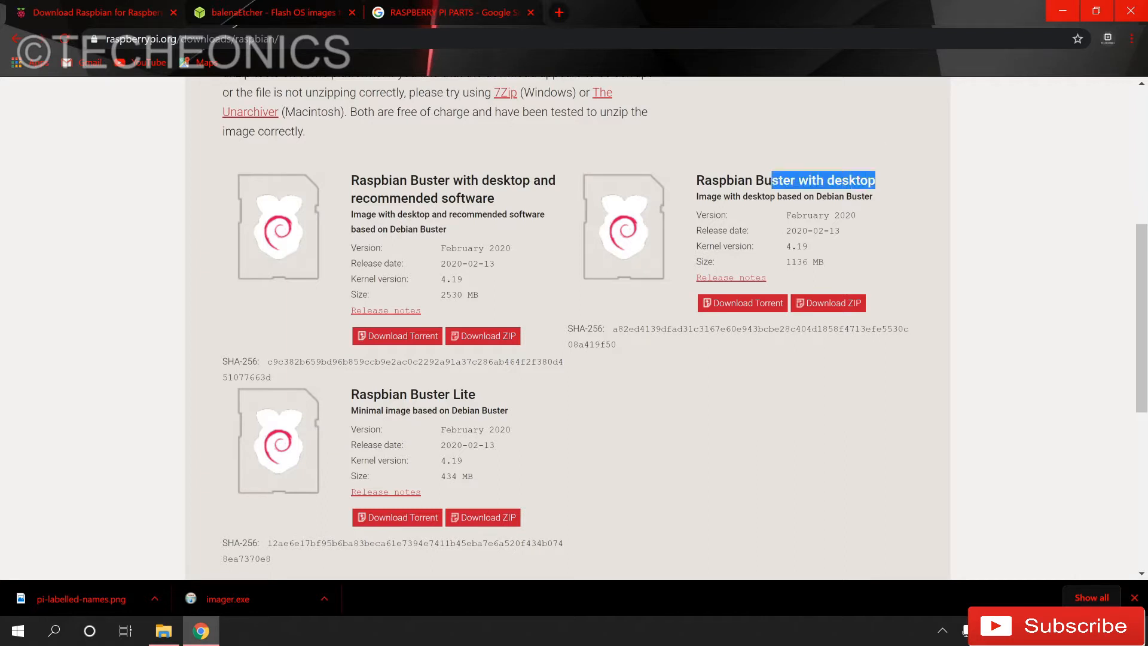
mouse_move(887, 271)
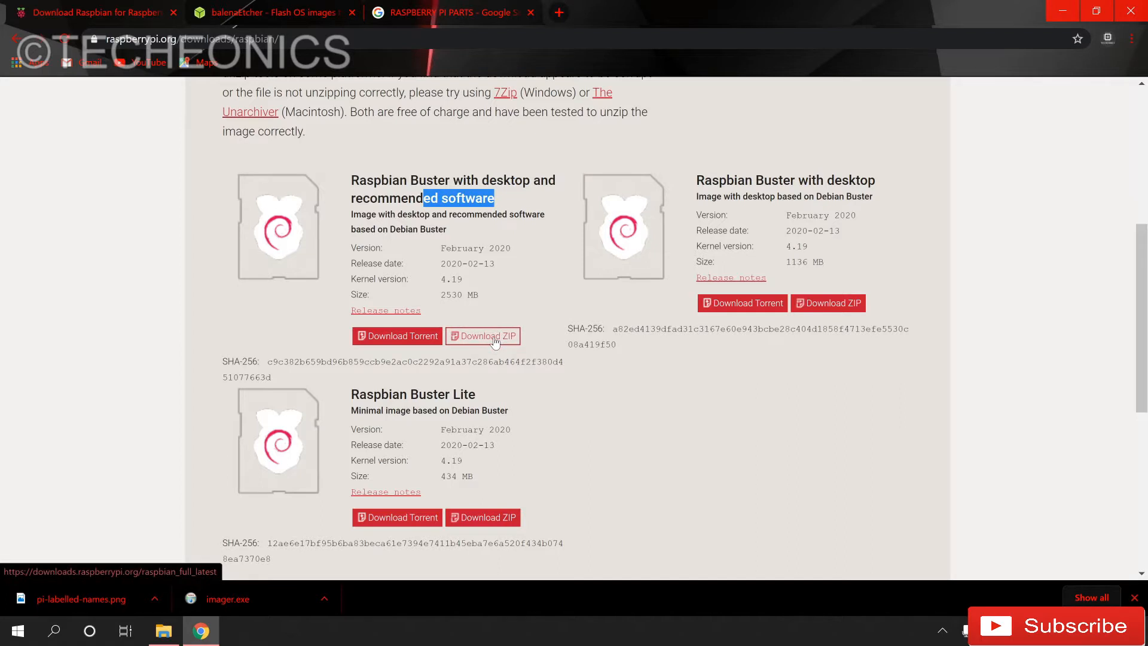
click(482, 336)
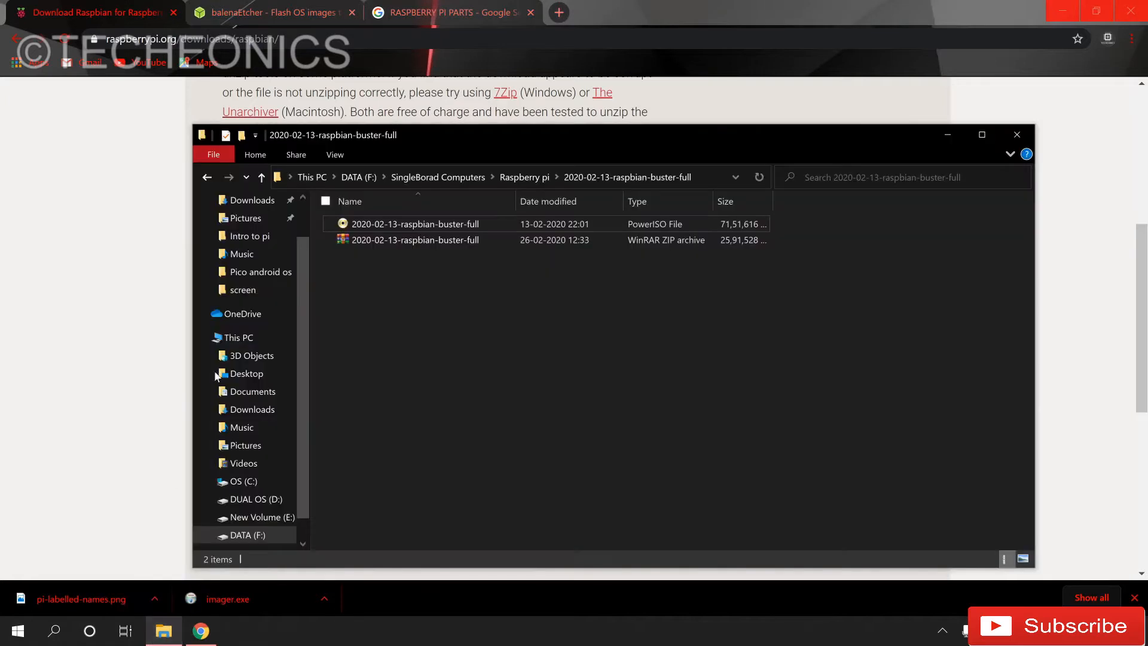
- Close the 2020-02-13-raspbian-buster-full folder window to return to the Raspbian page
click(415, 239)
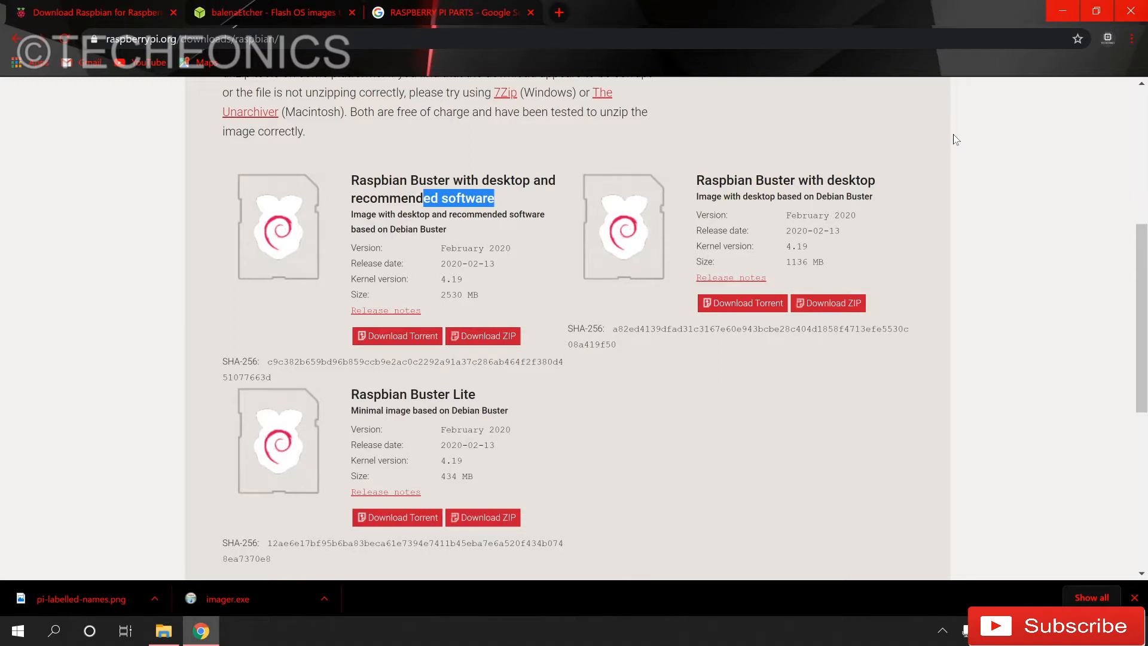
mouse_move(554, 6)
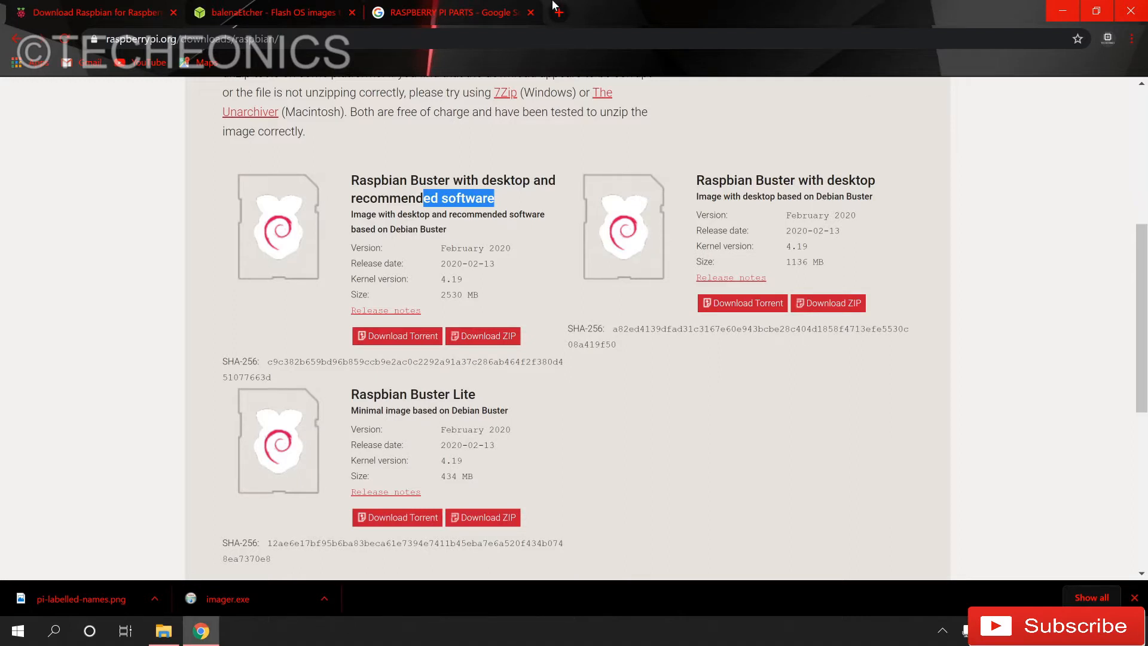
- On the balenaEtcher page, expand the download options to reach the Windows portable build
click(264, 13)
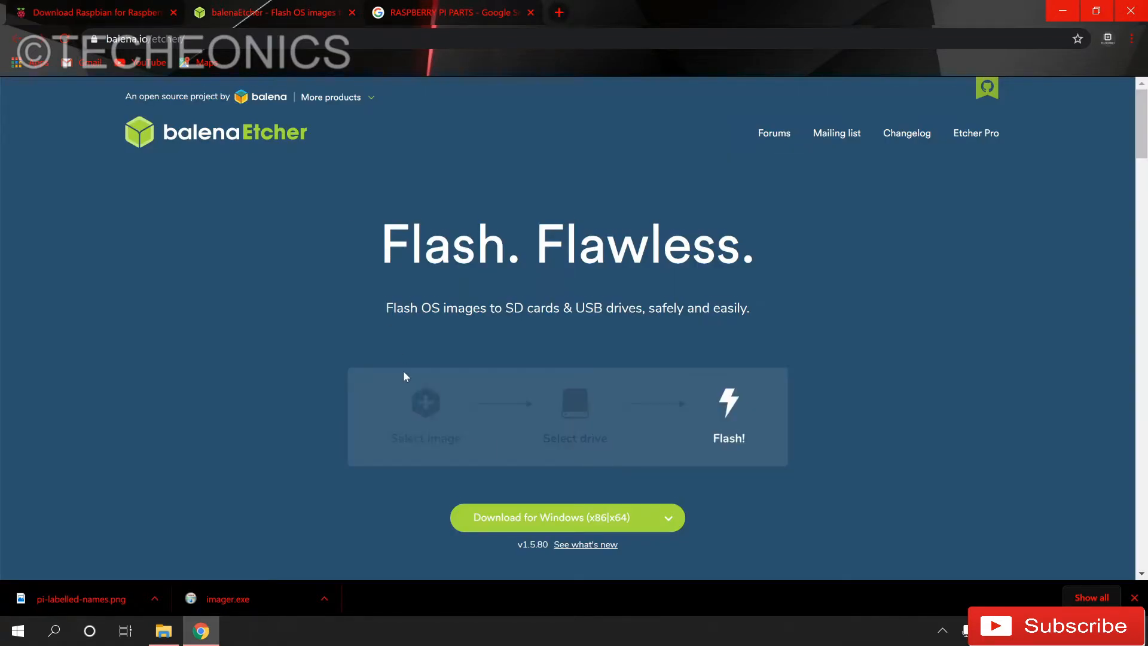
scroll(down, 3)
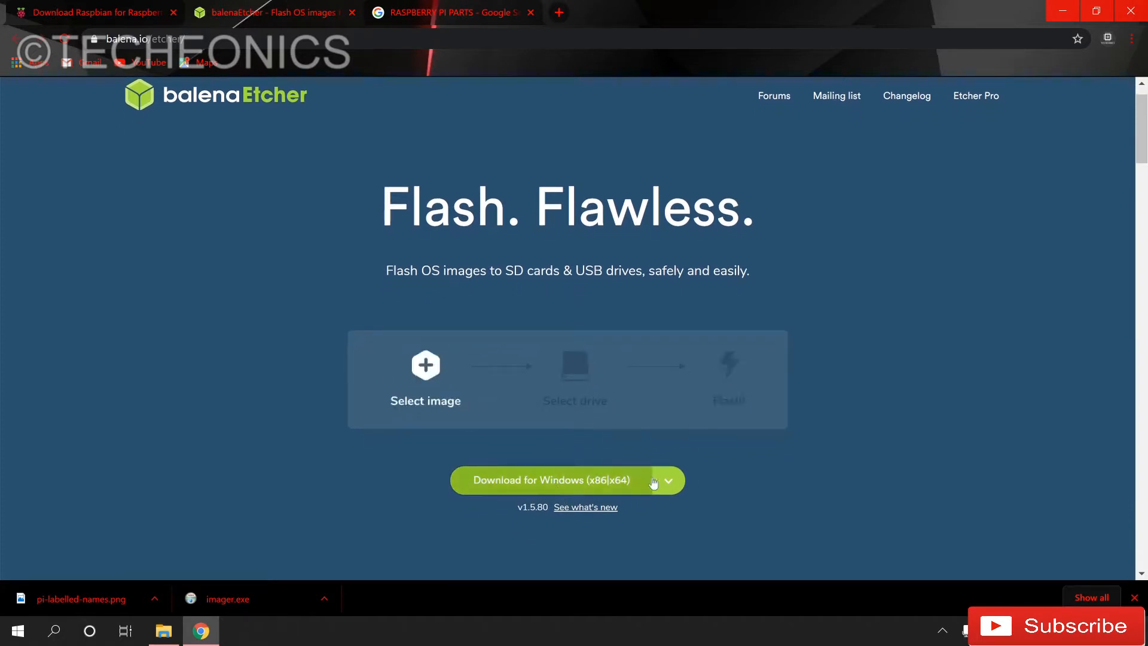
click(667, 479)
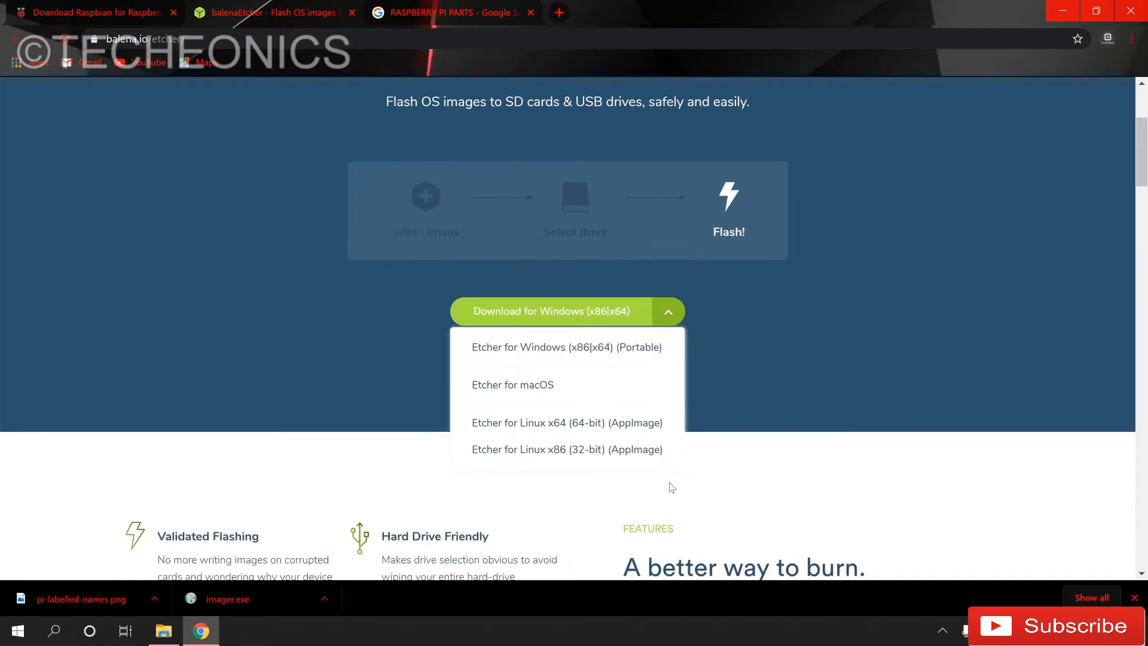
mouse_move(567, 422)
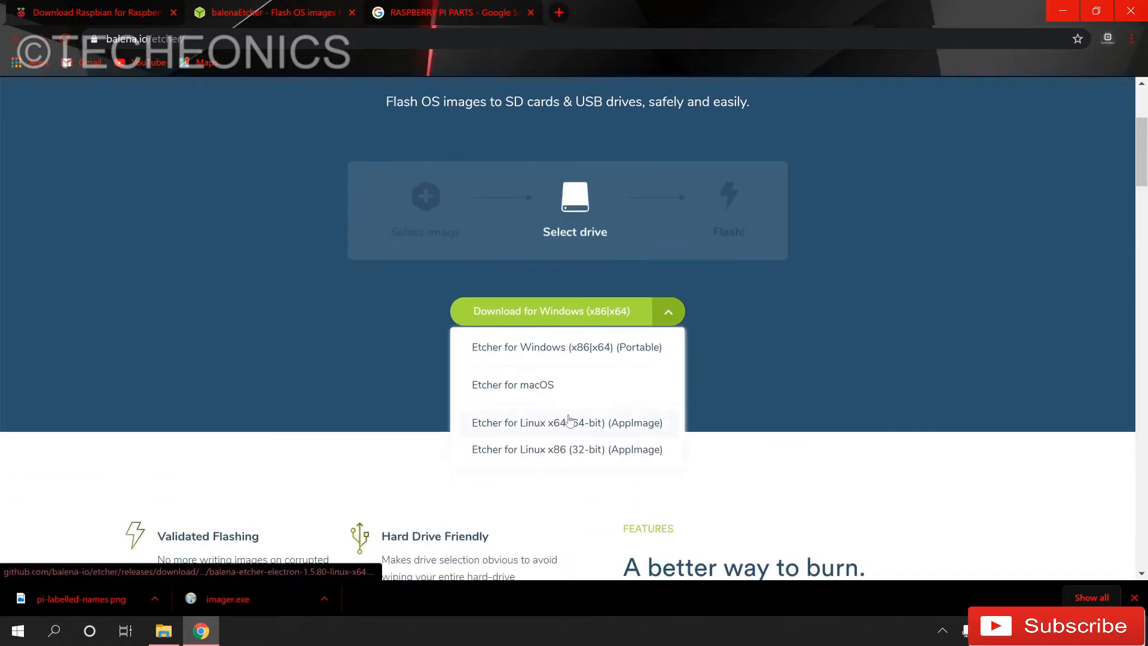
mouse_move(533, 358)
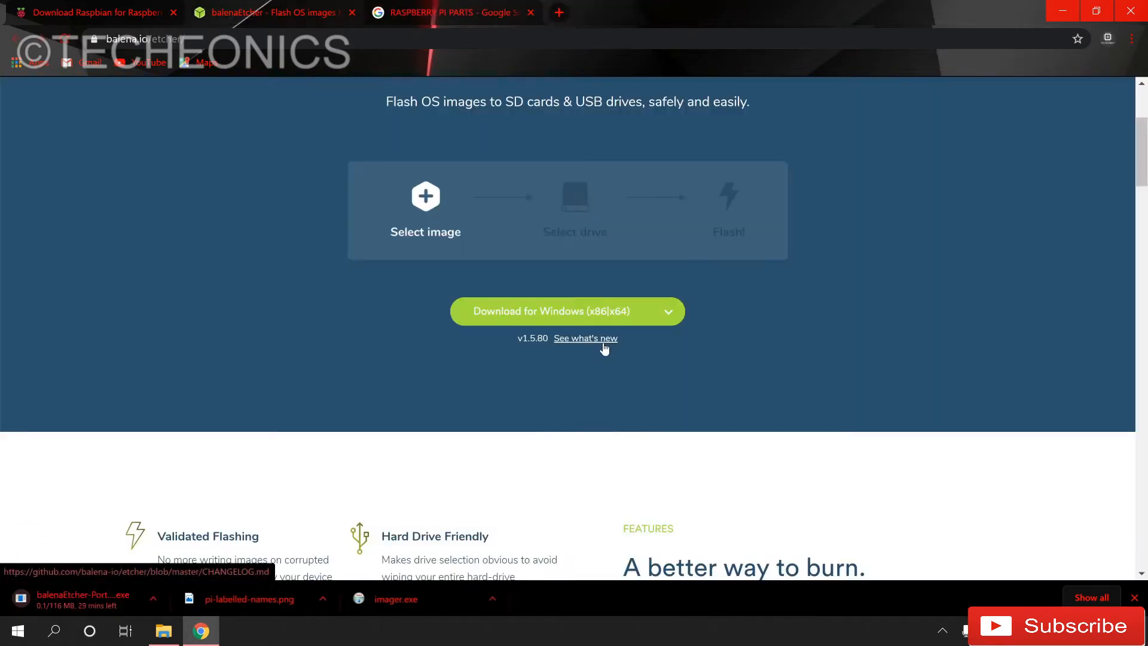
- Open sdcard.org's SD Memory Card Formatter page and bring up the formatter showing the 29.81 GB BOOT card
click(666, 310)
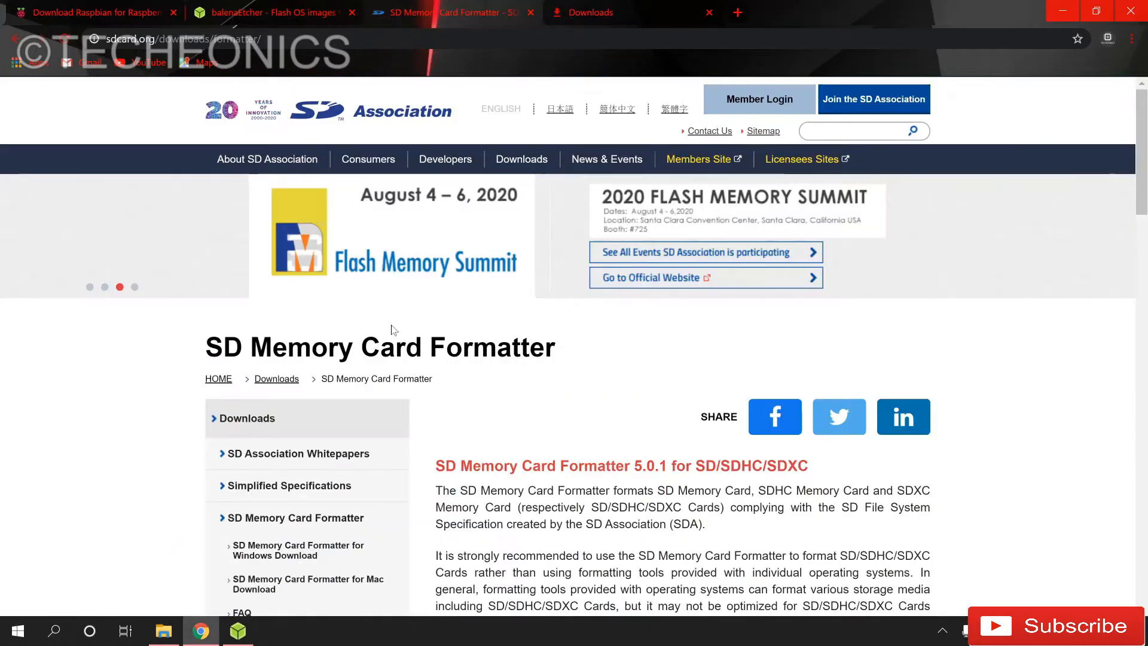
scroll(down, 3)
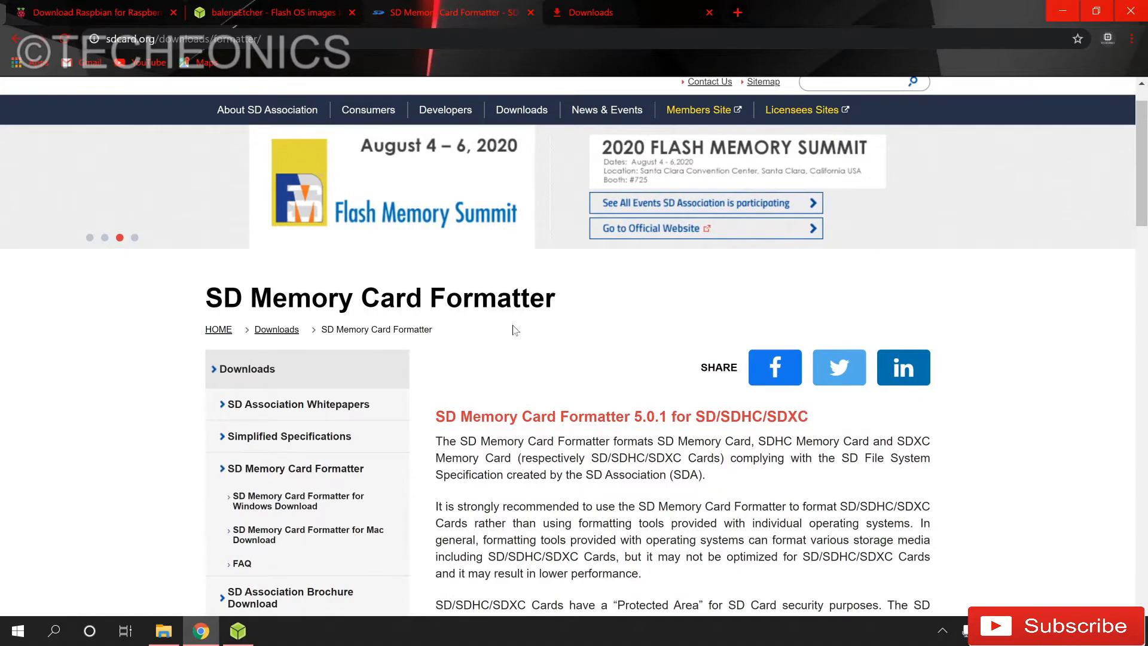
scroll(down, 3)
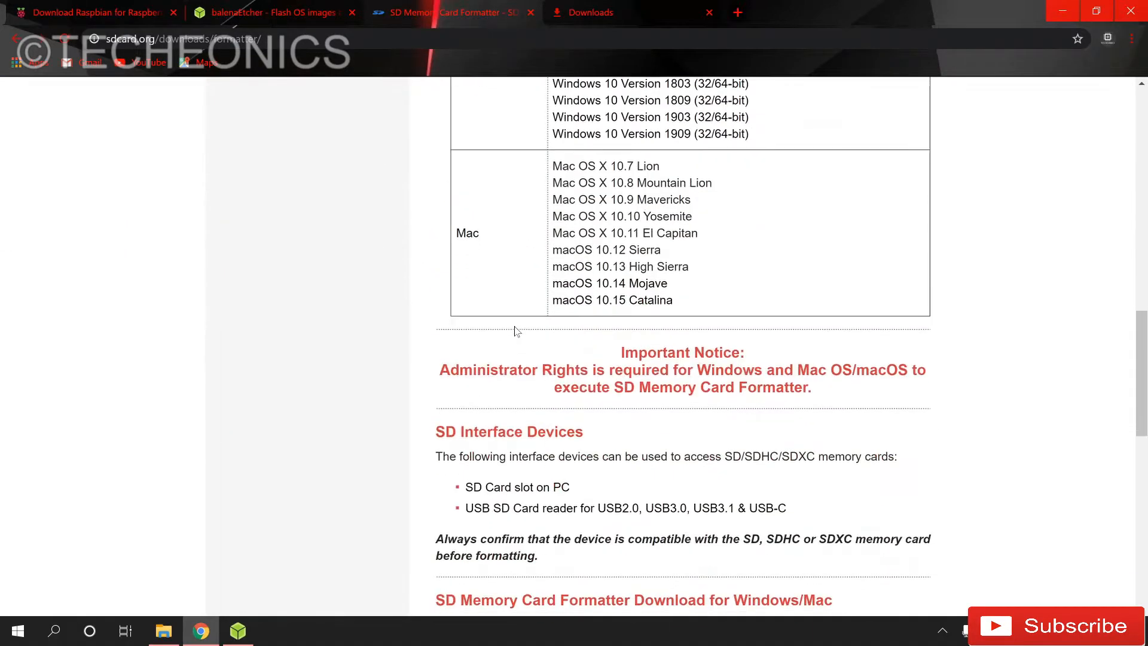
scroll(down, 3)
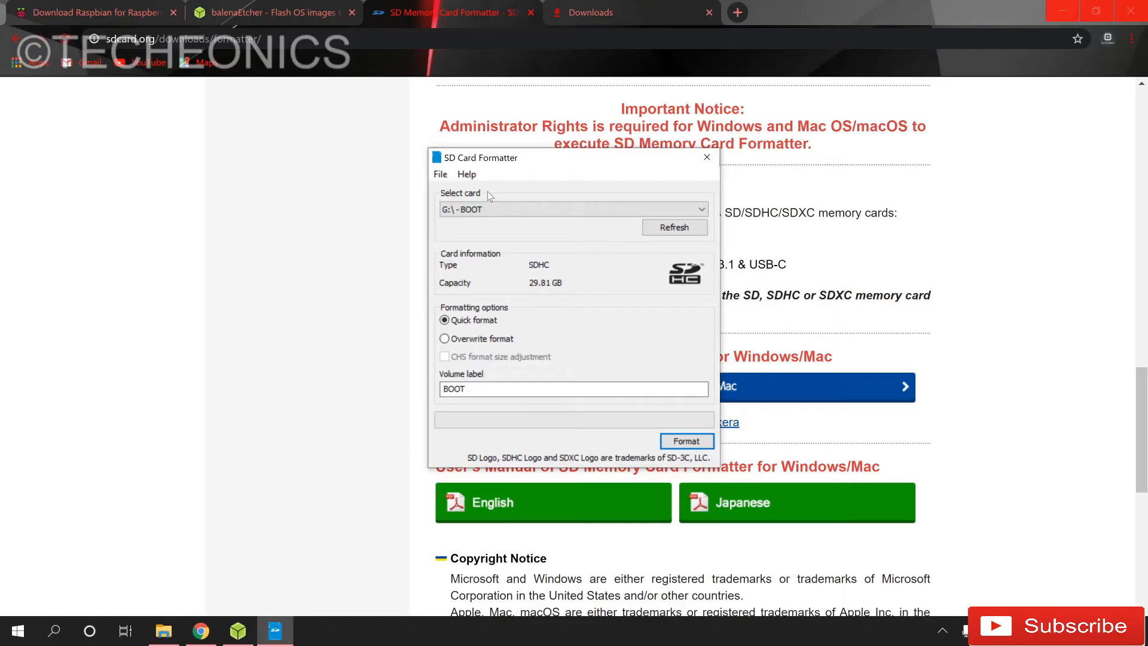
- Quick-format the BOOT card to FAT32, acknowledge completion, and close SD Card Formatter
click(573, 209)
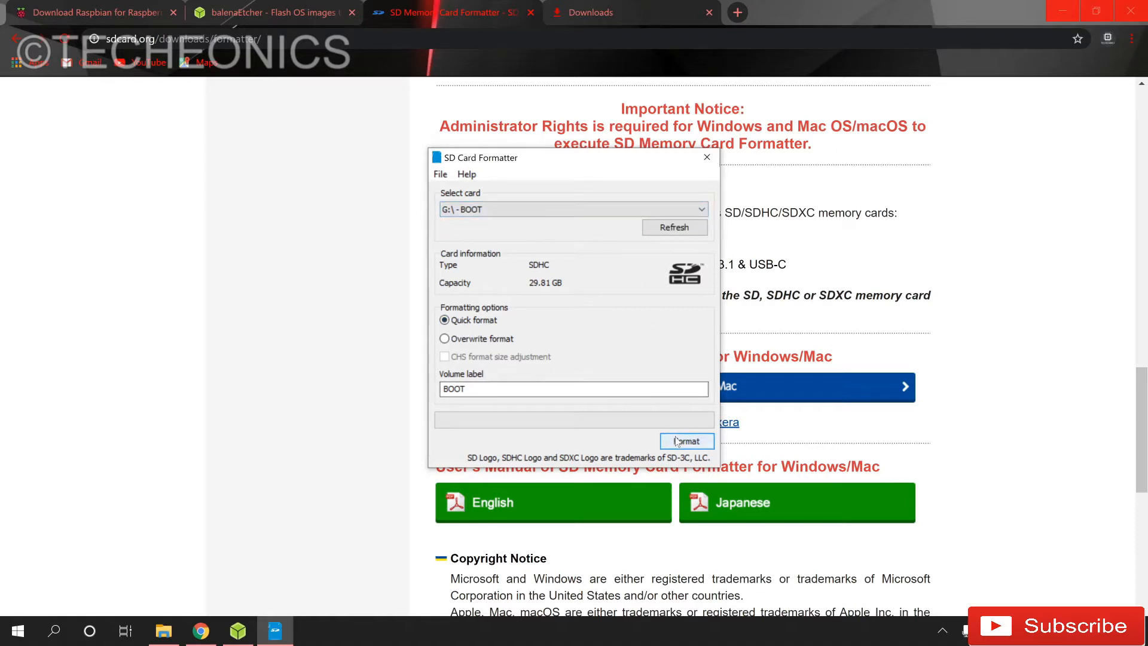
click(685, 440)
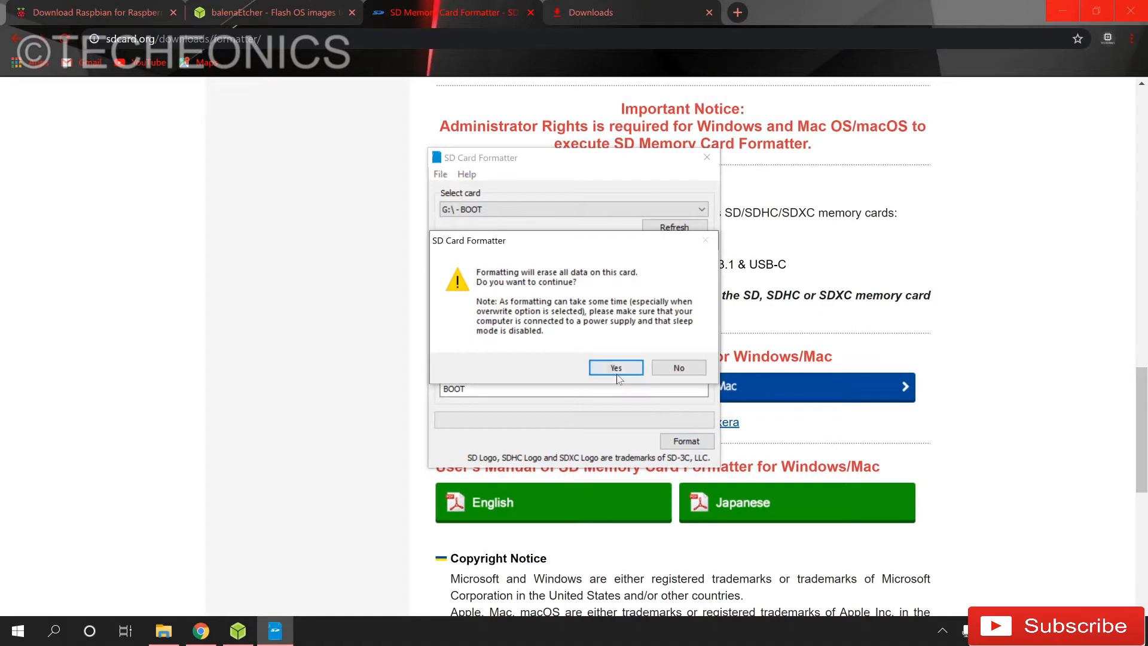
click(615, 366)
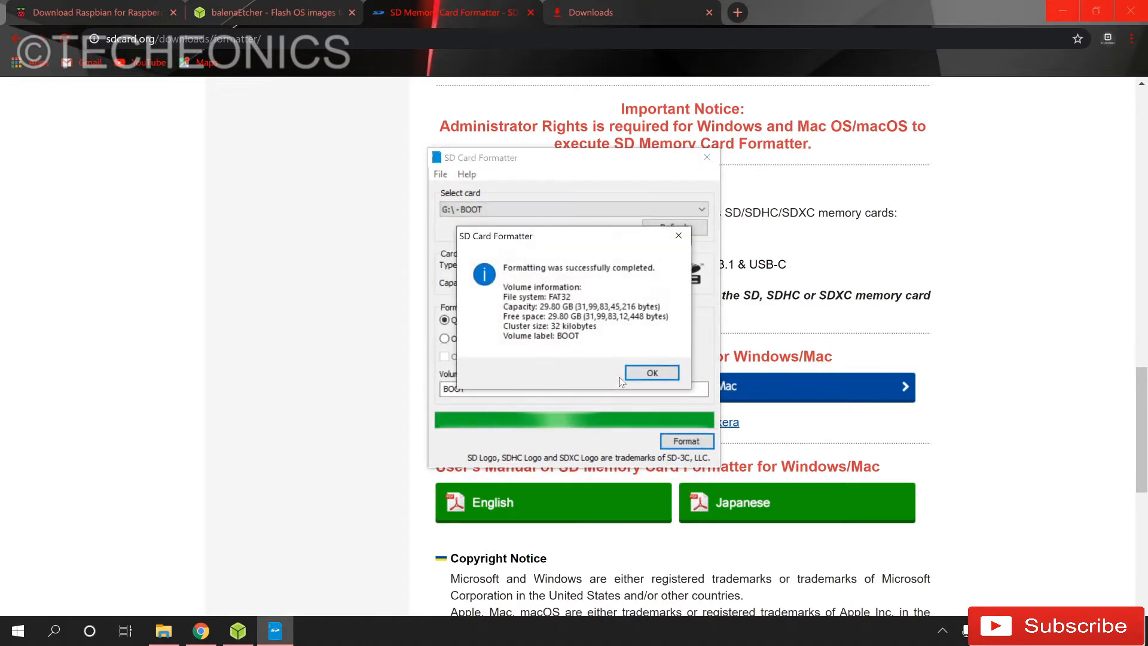
click(650, 372)
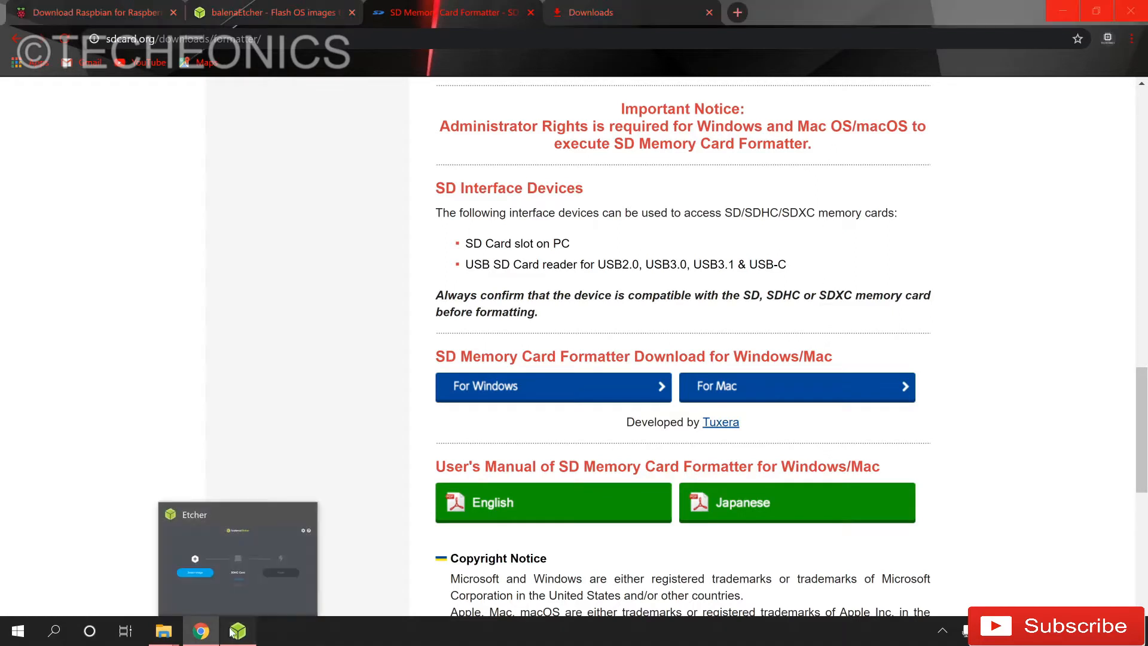
- Flash the raspbian-buster-full image to the 32 GB SDHC card in balenaEtcher
click(236, 630)
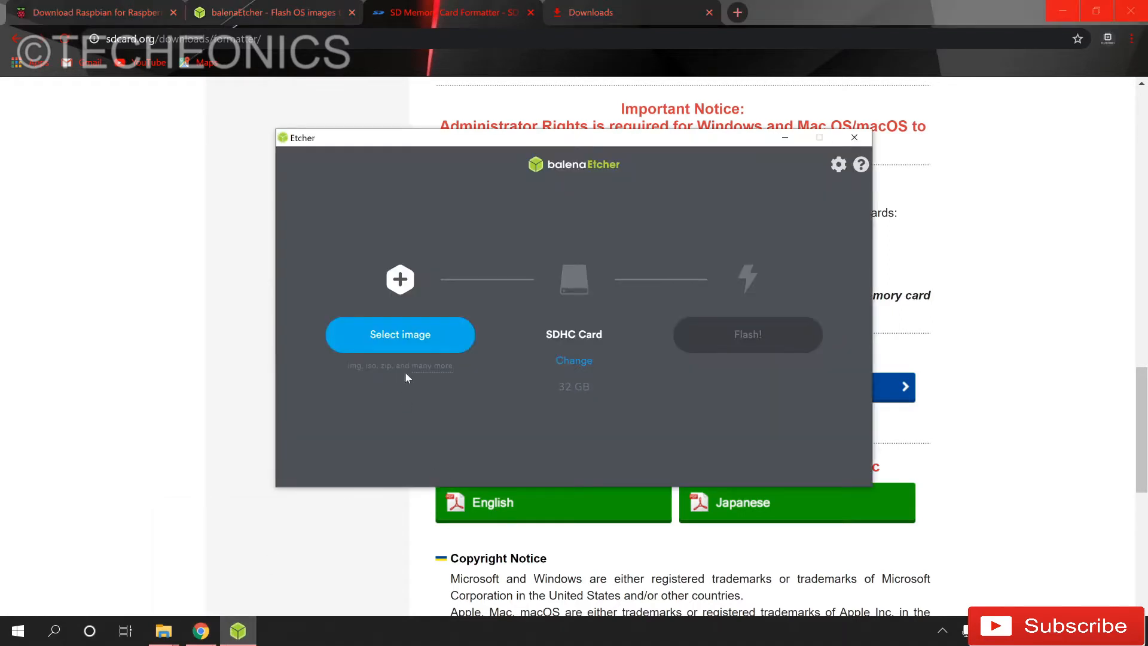
click(400, 335)
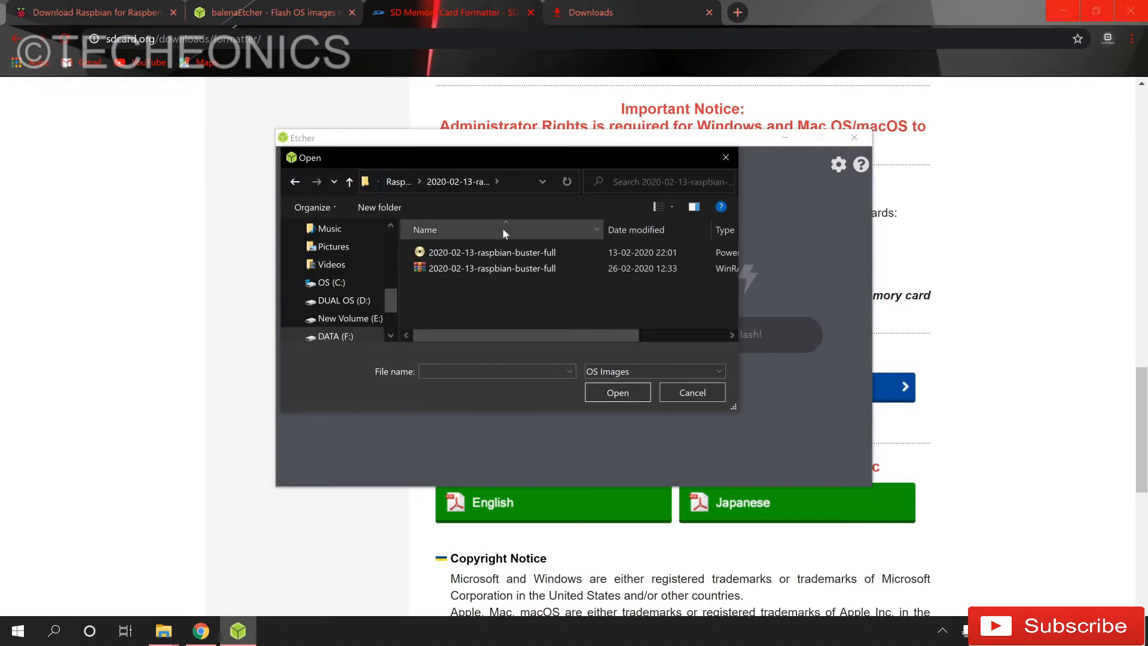
click(691, 391)
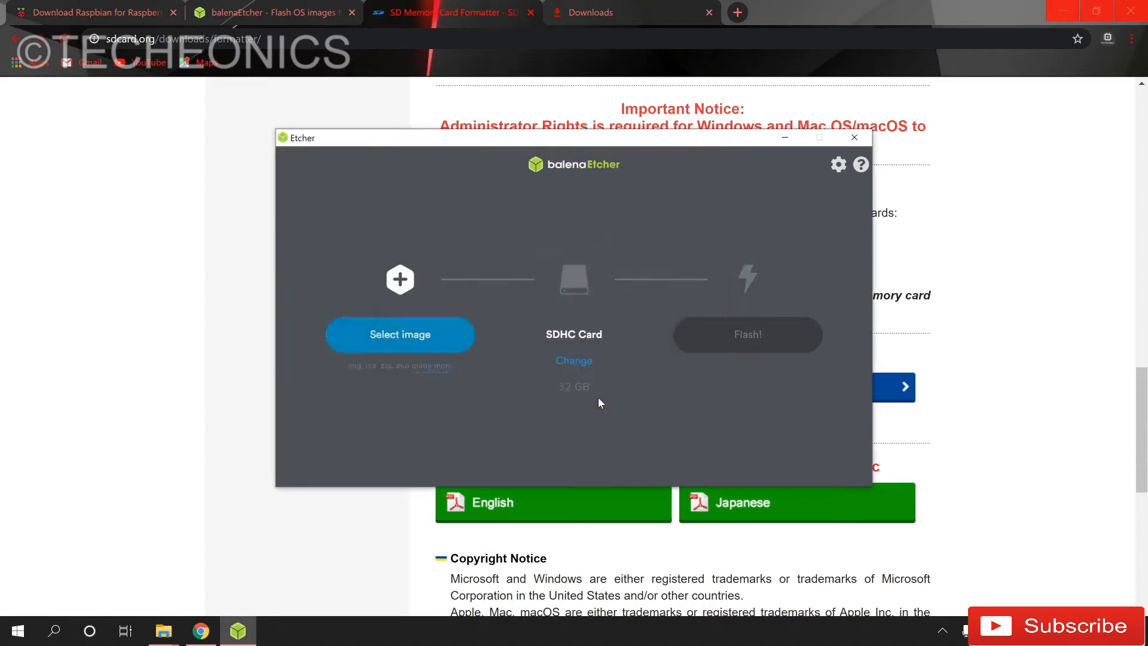
click(400, 335)
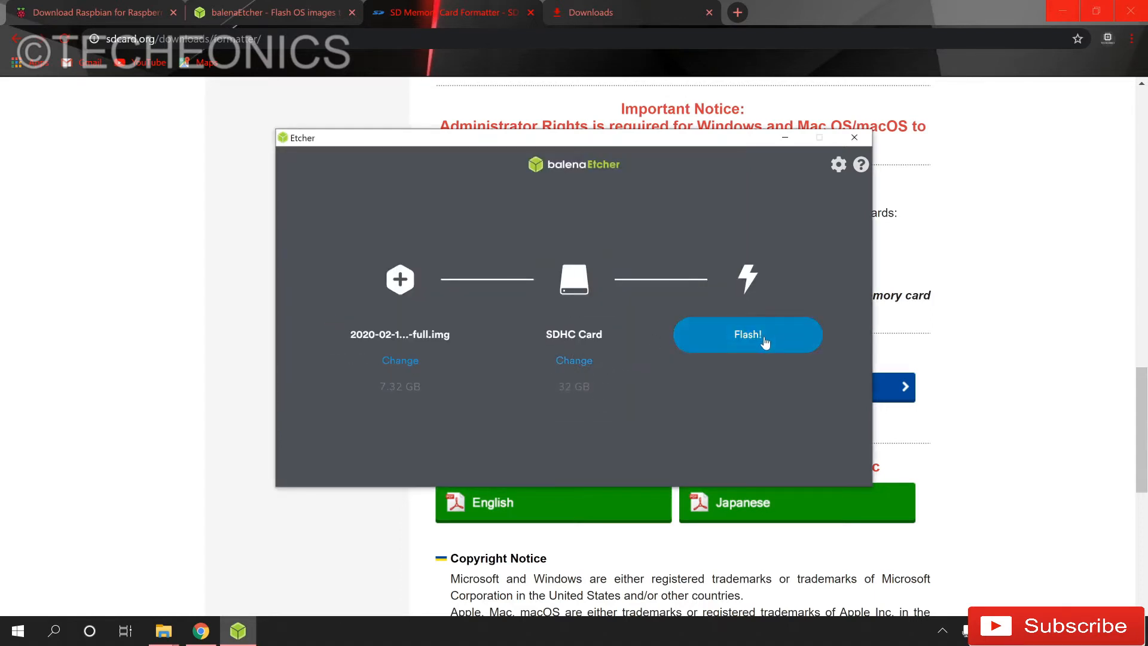
click(747, 334)
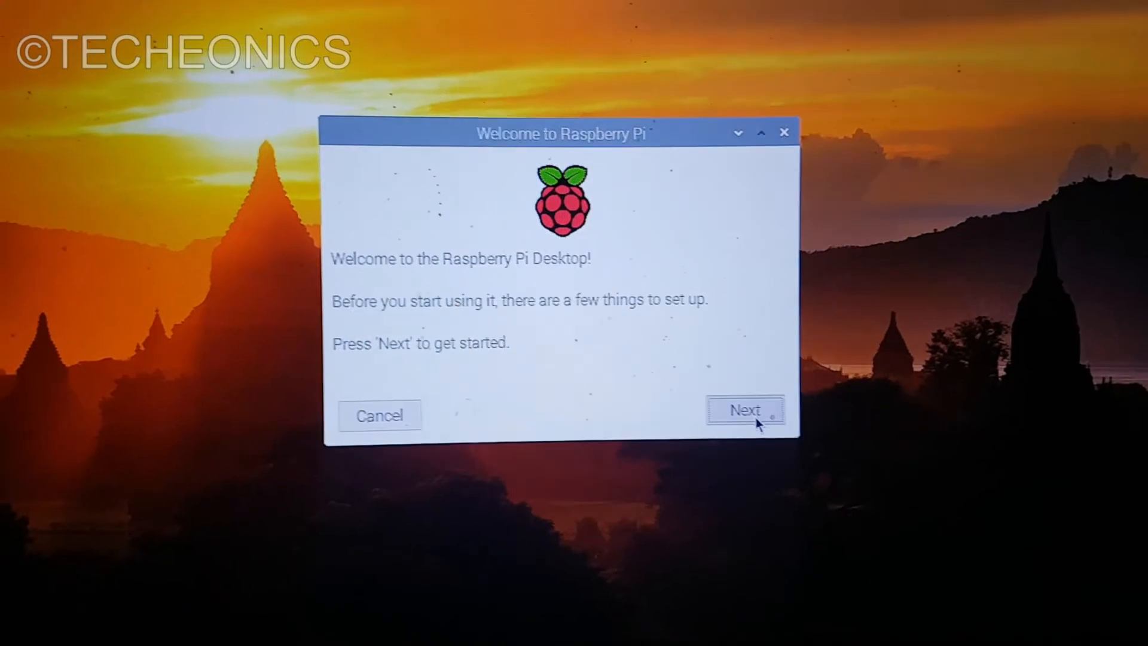
- Set the Pi's location to India with English language, Kolkata timezone and US keyboard
click(746, 409)
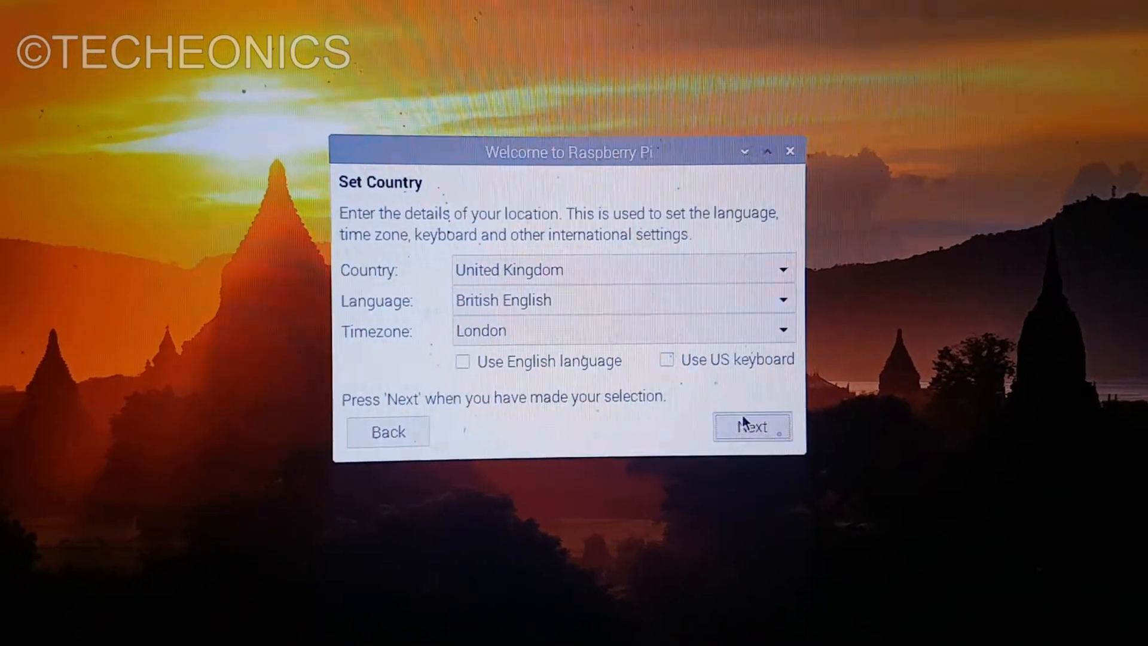
click(622, 269)
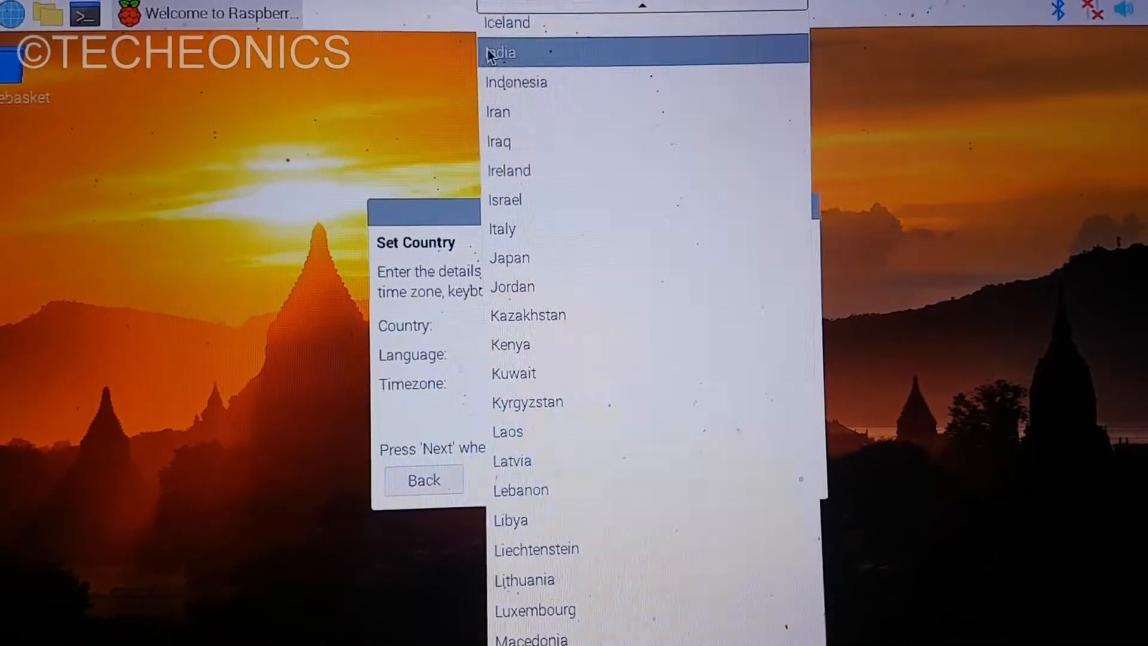
click(500, 52)
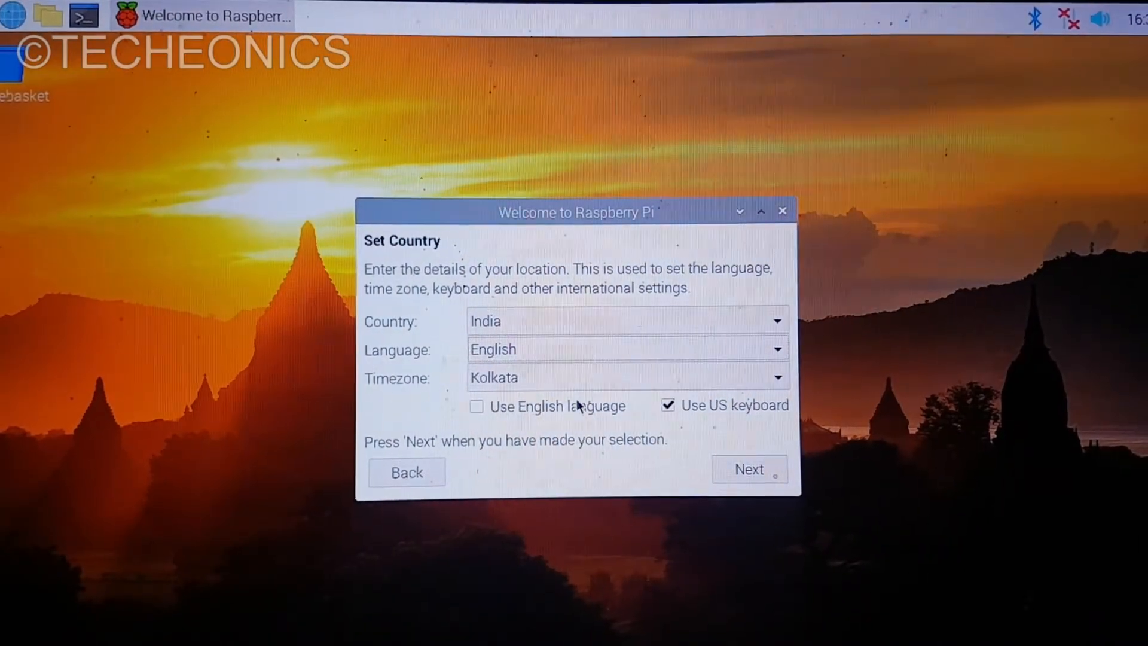
click(476, 406)
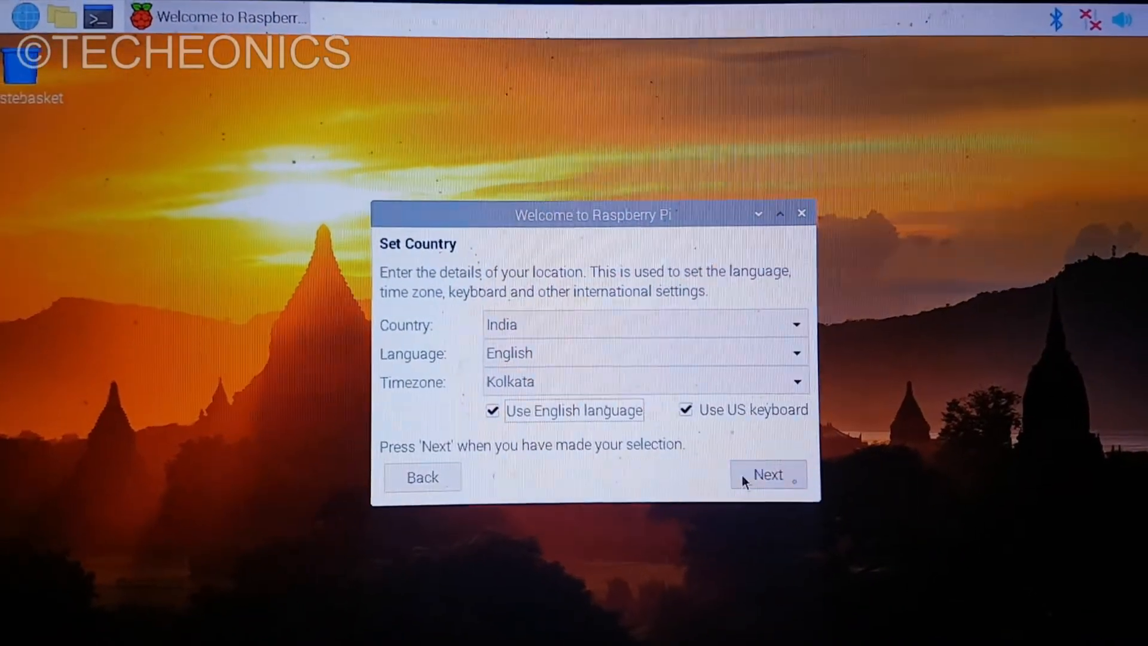
click(767, 474)
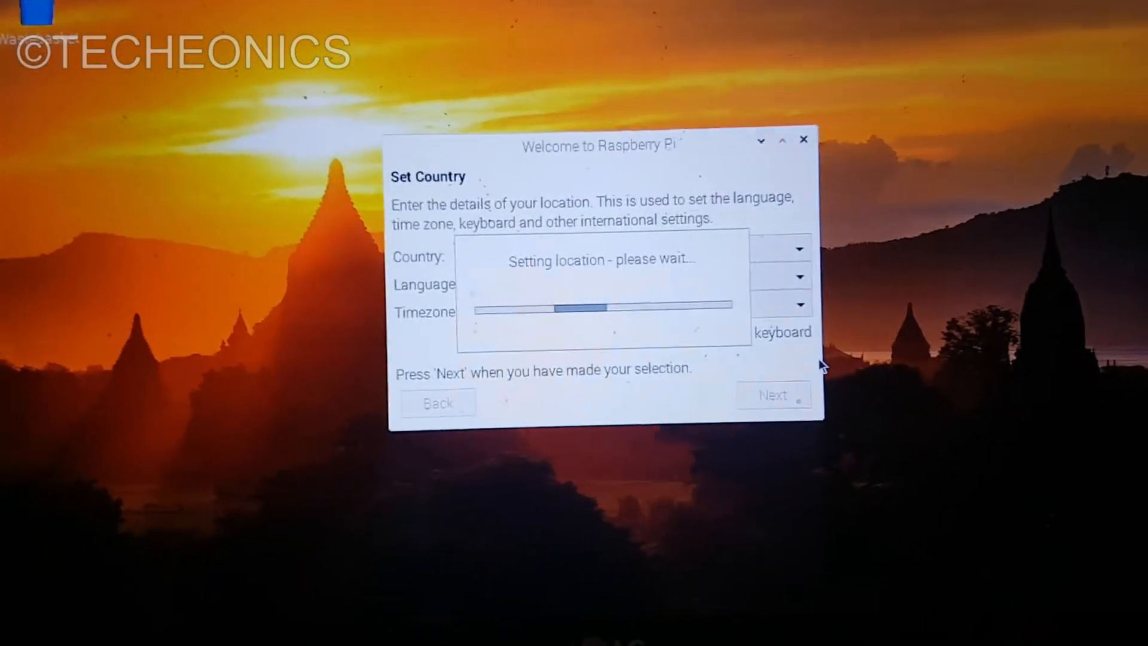
- Set a new user password and keep the screen without black border changes
click(773, 395)
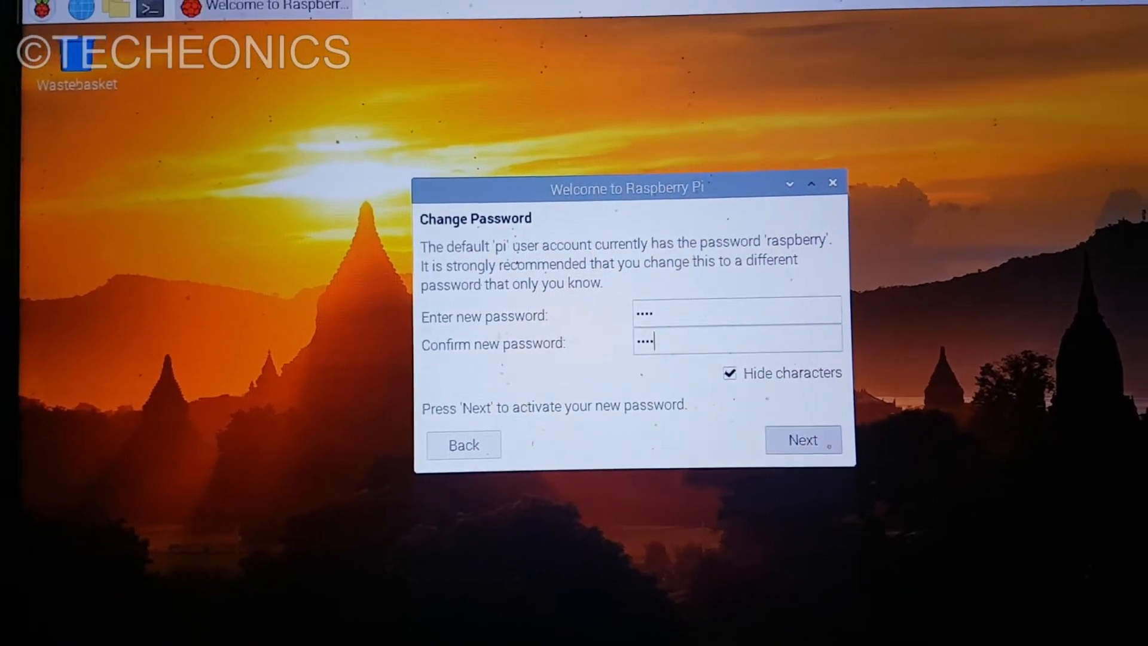
click(802, 439)
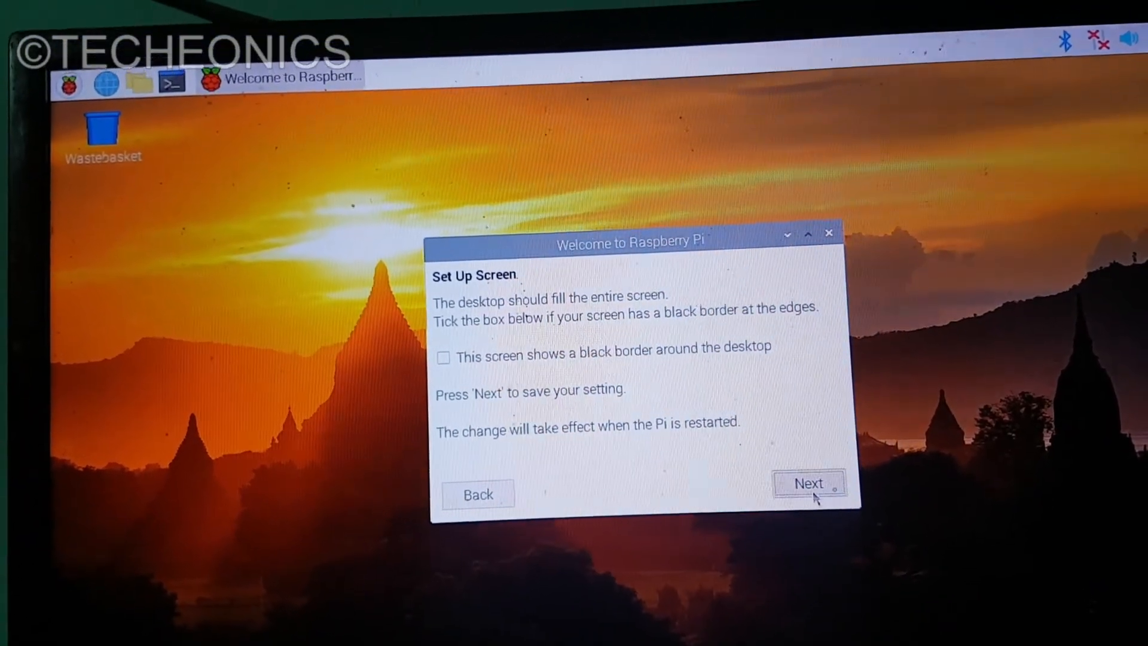
click(808, 483)
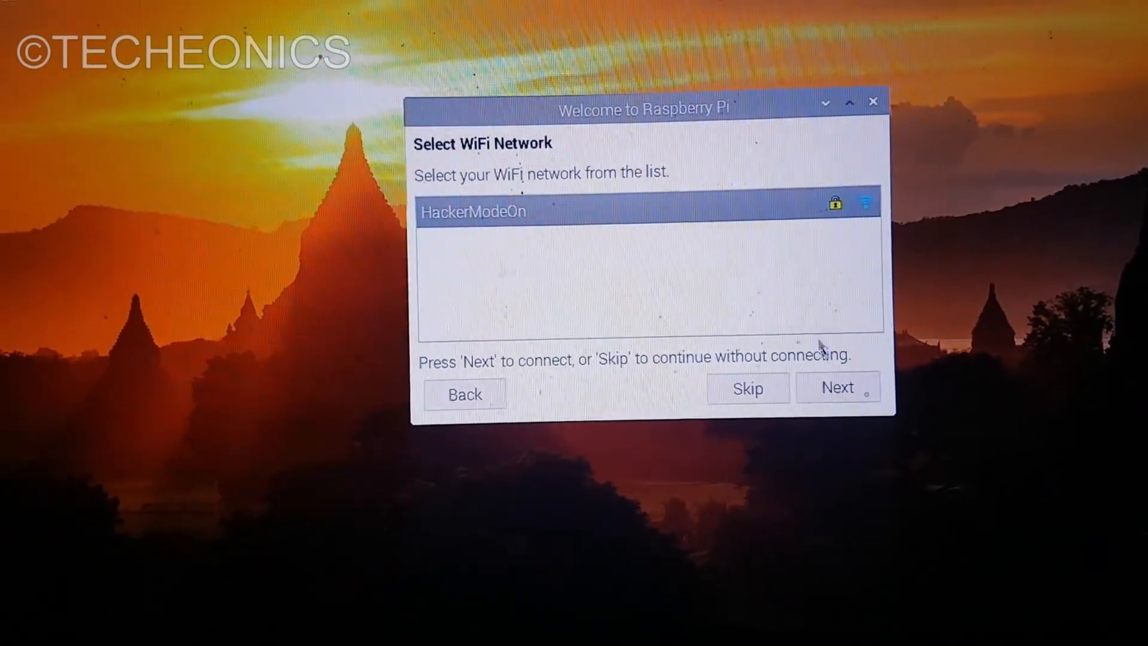
- Join the HackerModeOn WiFi with its password, skip software updates, and restart the Pi
click(837, 388)
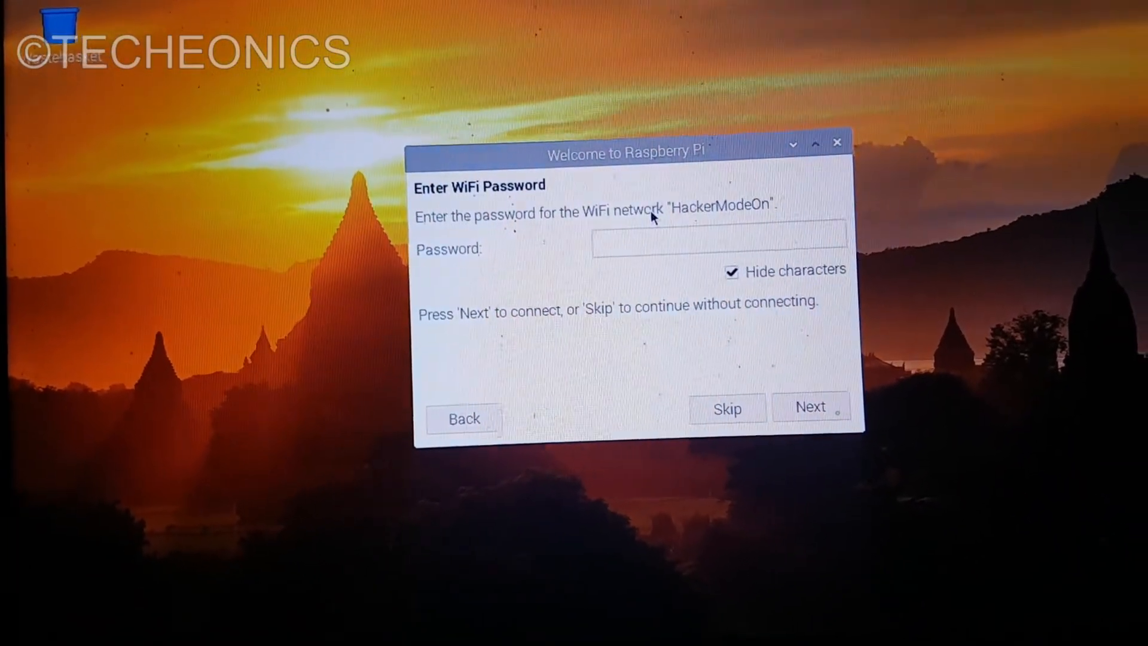
text(••••)
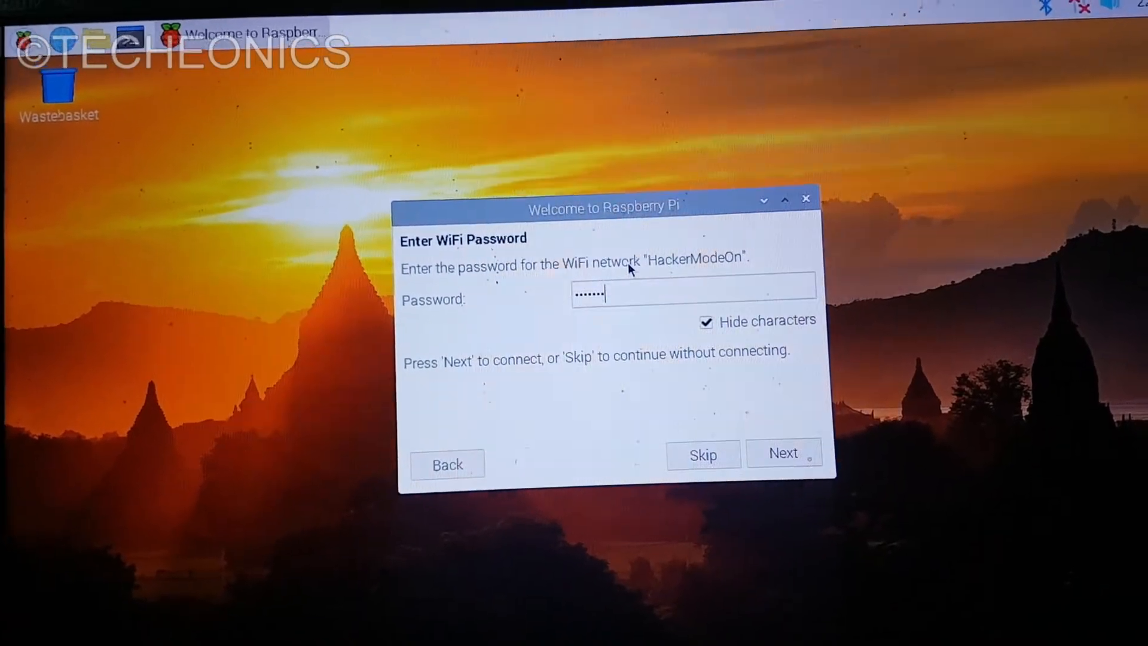
click(783, 452)
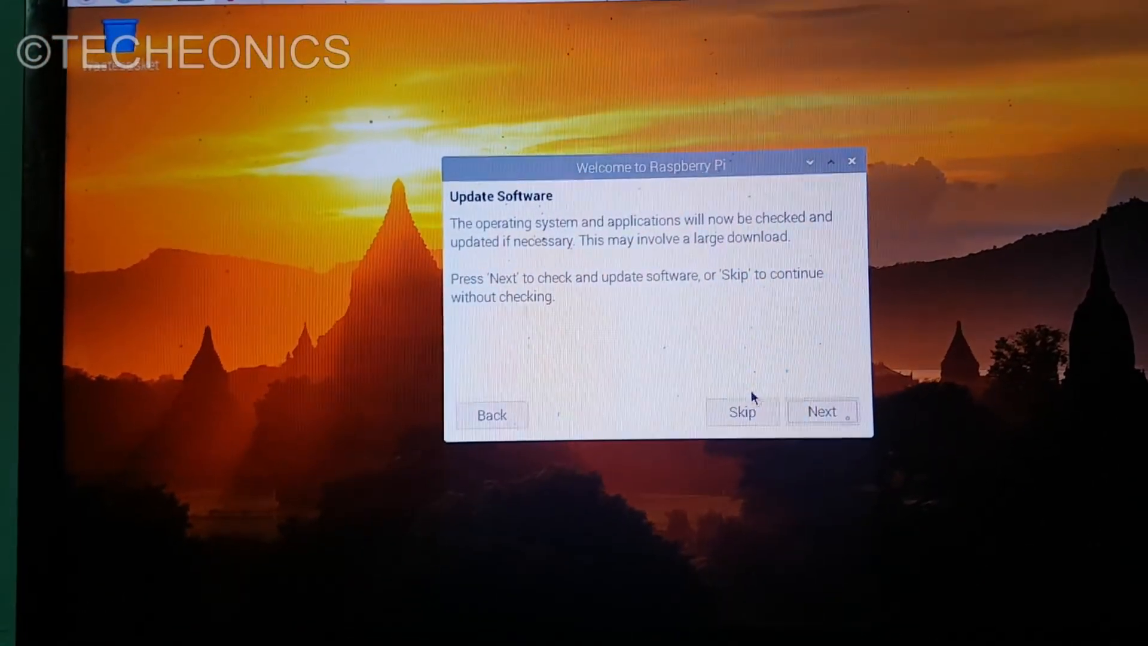
click(740, 411)
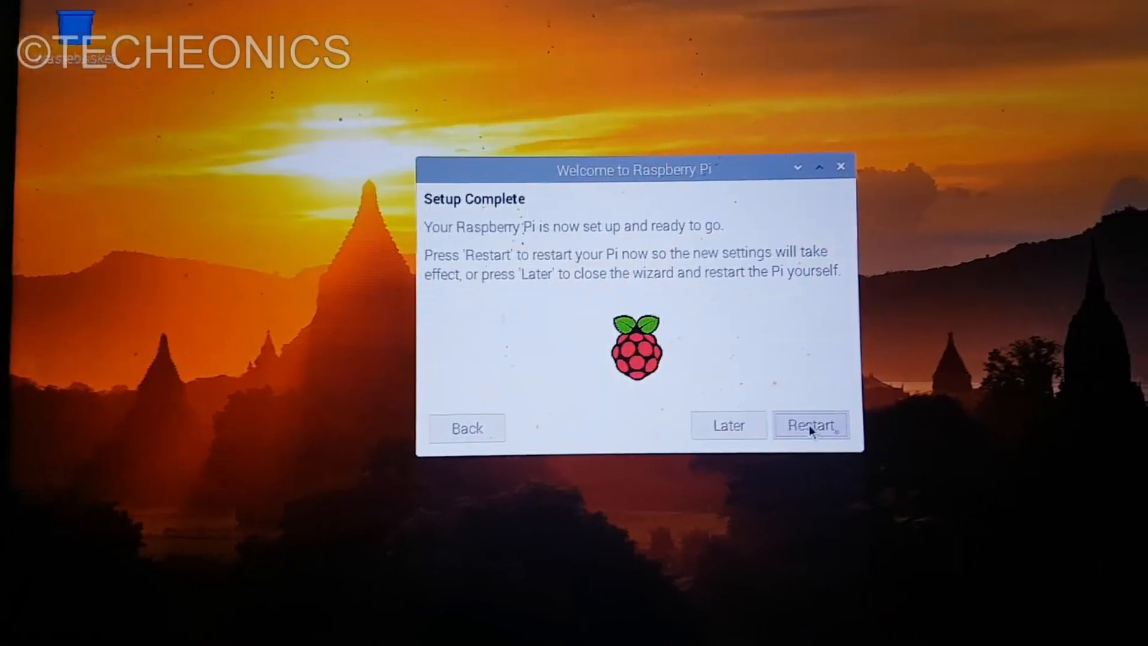
click(811, 425)
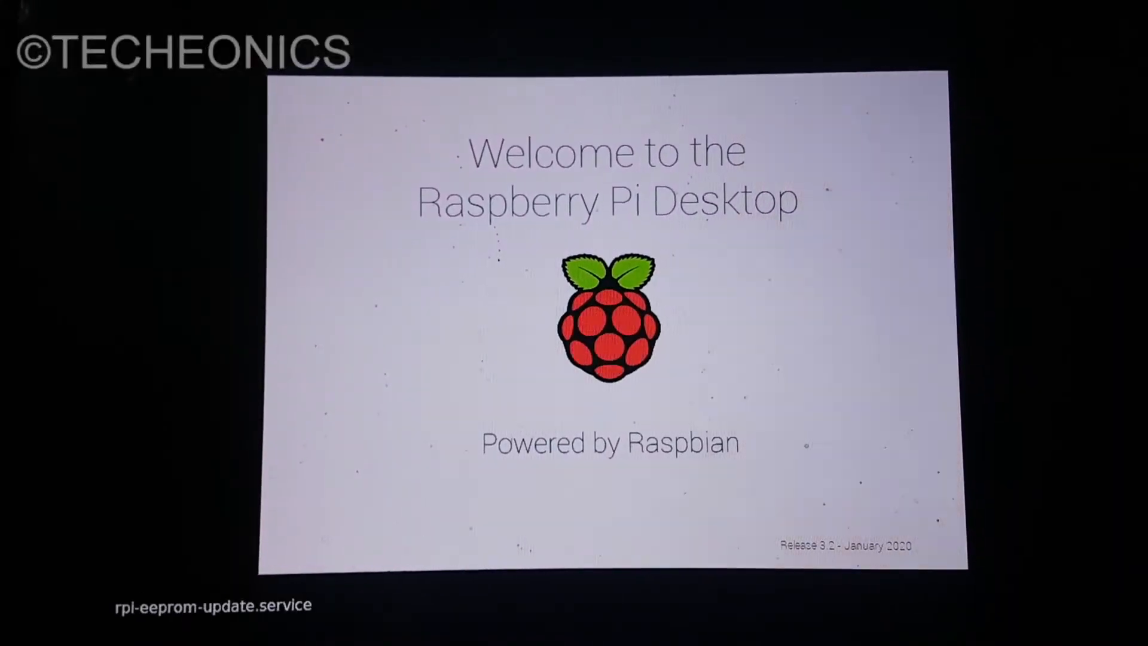